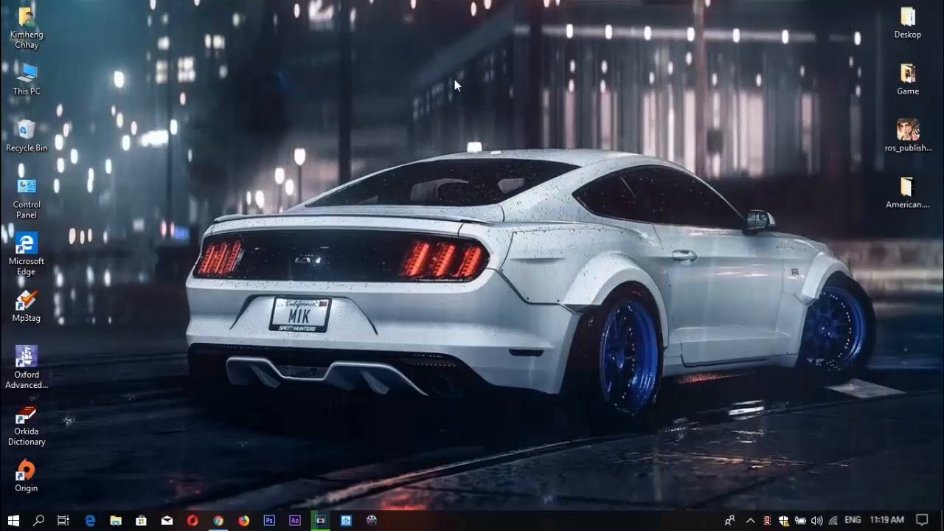
mouse_move(632, 144)
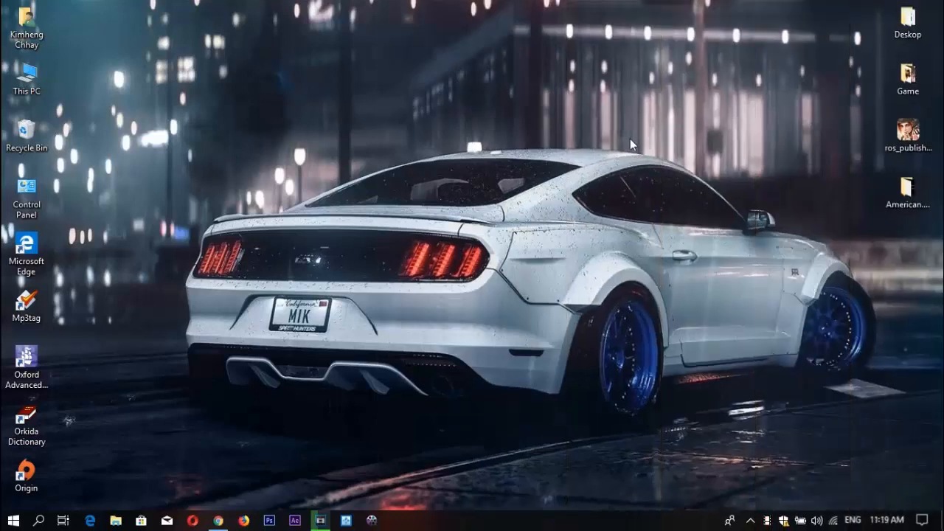
mouse_move(617, 142)
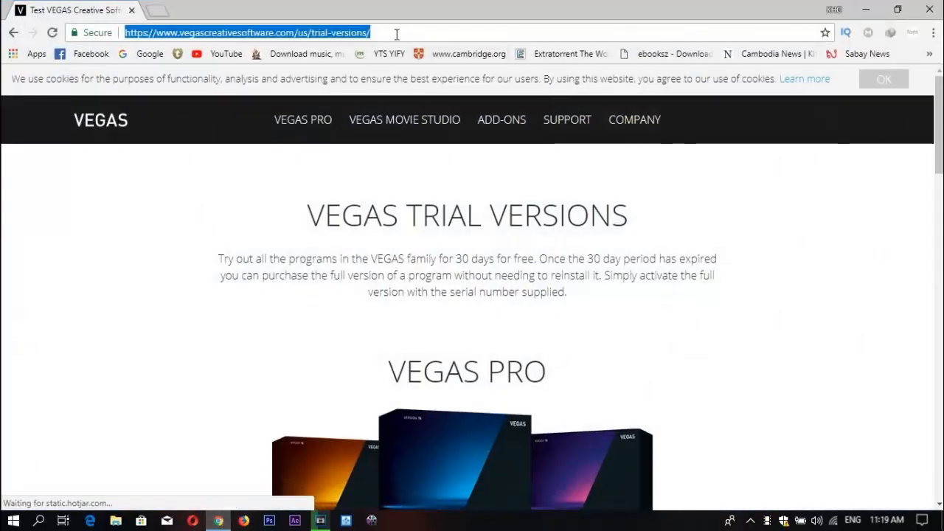
Dismiss the cookie notice and scroll through the VEGAS trial products to the VEGAS Pro 30-day free trial
left_click(405, 120)
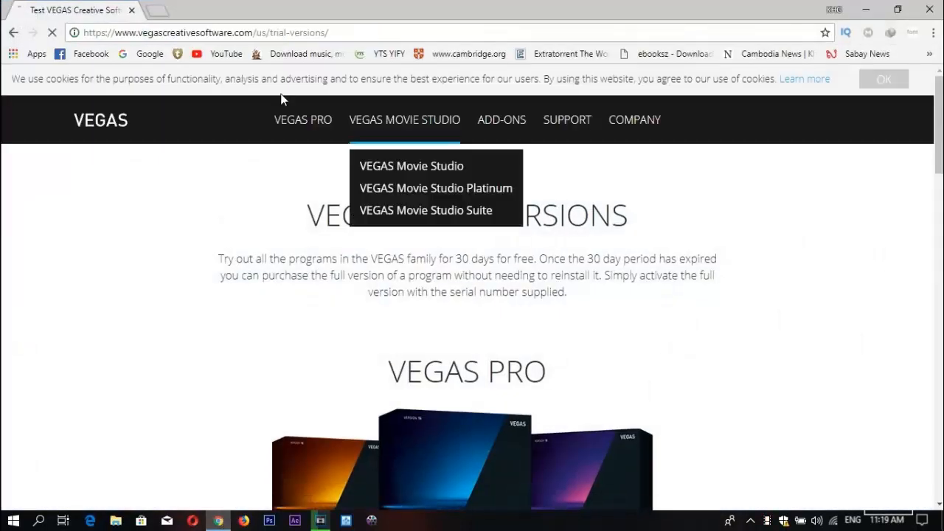
left_click(882, 80)
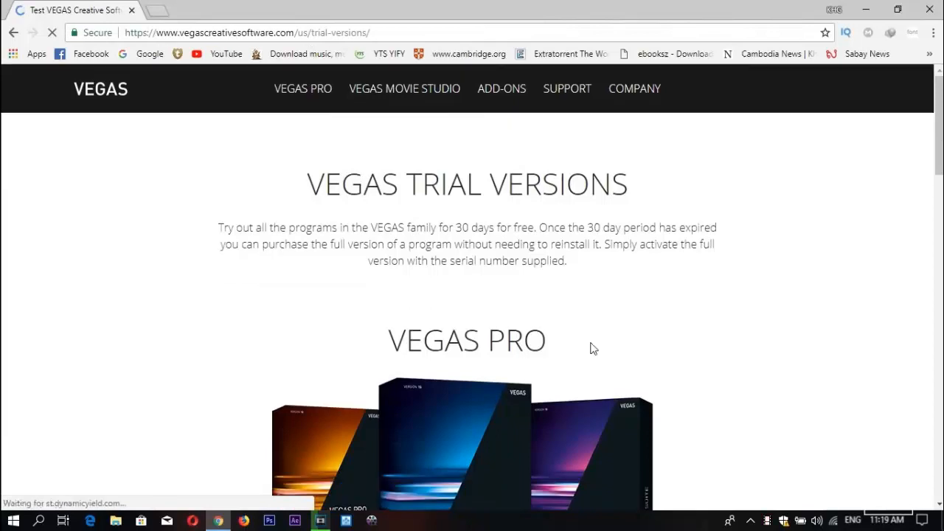
scroll("down", 3)
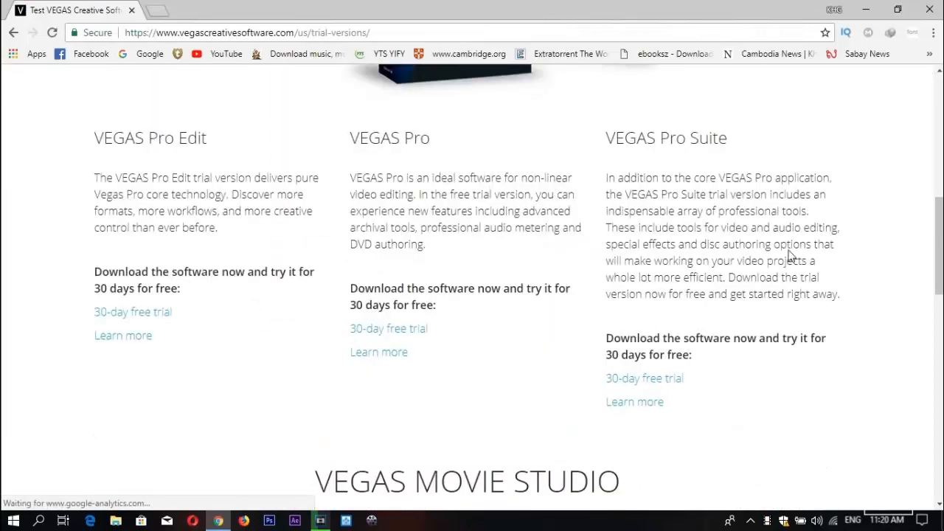
scroll("down", 3)
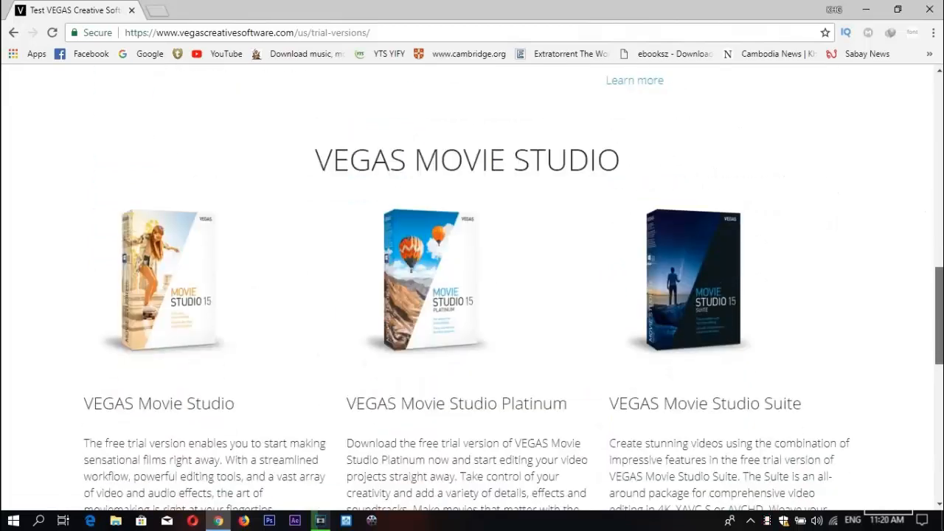
scroll("down", 3)
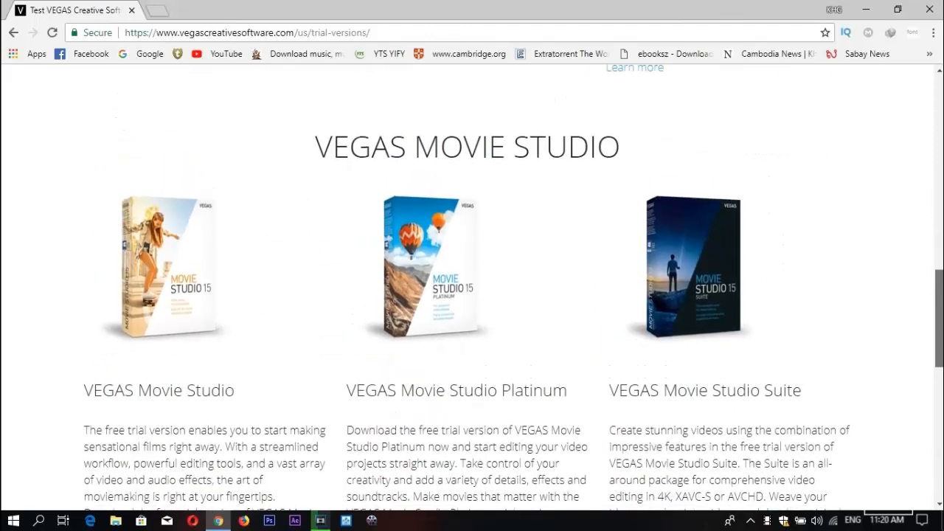
scroll("down", 3)
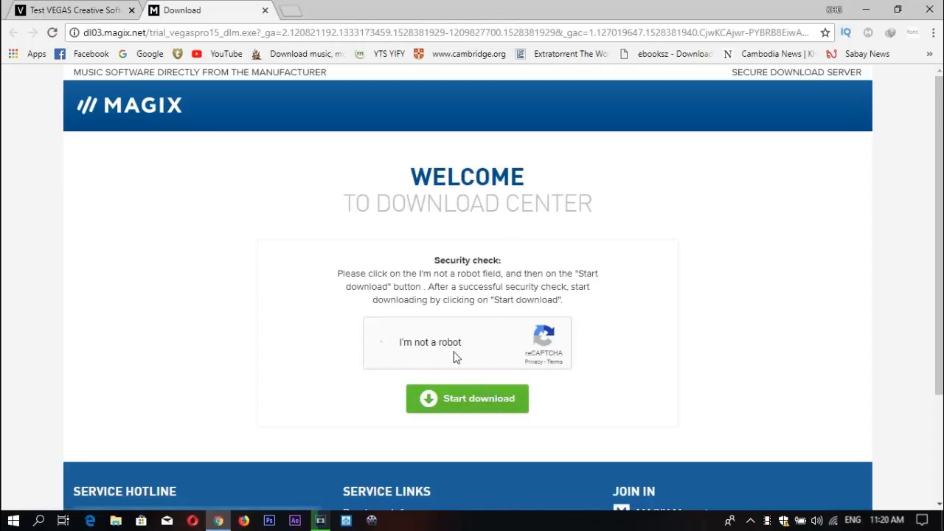
mouse_move(443, 317)
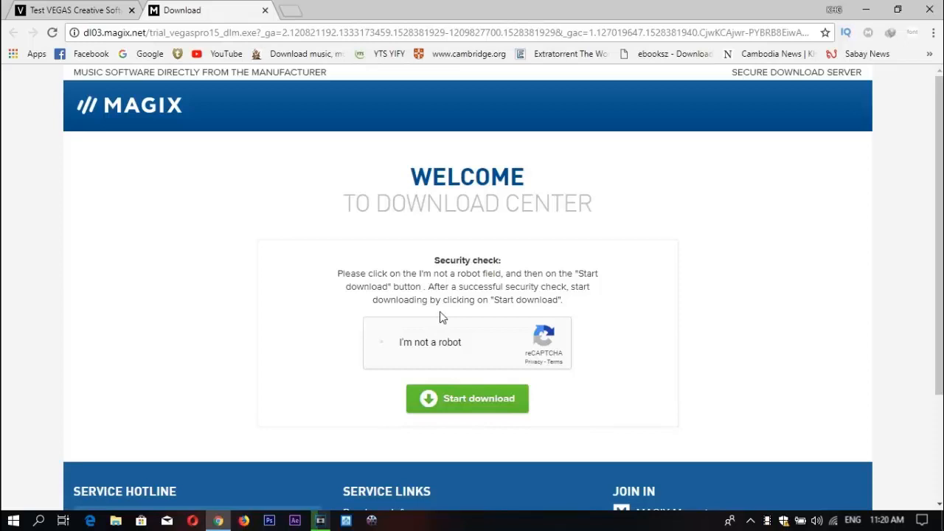
Pass the 'I'm not a robot' check by selecting the car images and verifying
left_click(381, 342)
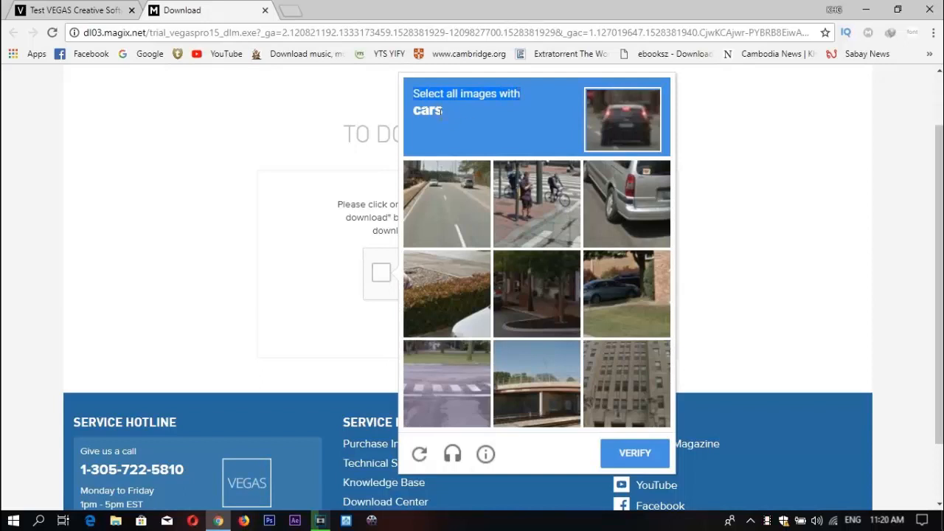
left_click(626, 204)
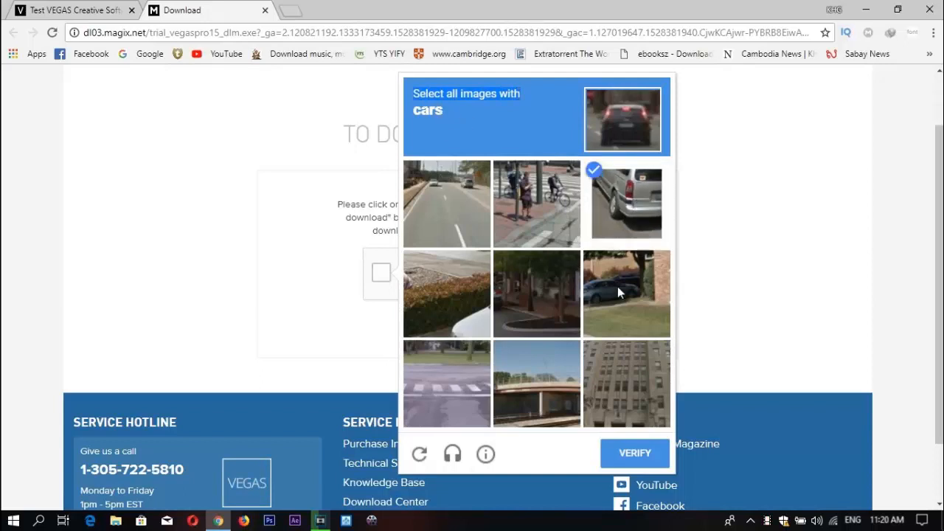
left_click(626, 292)
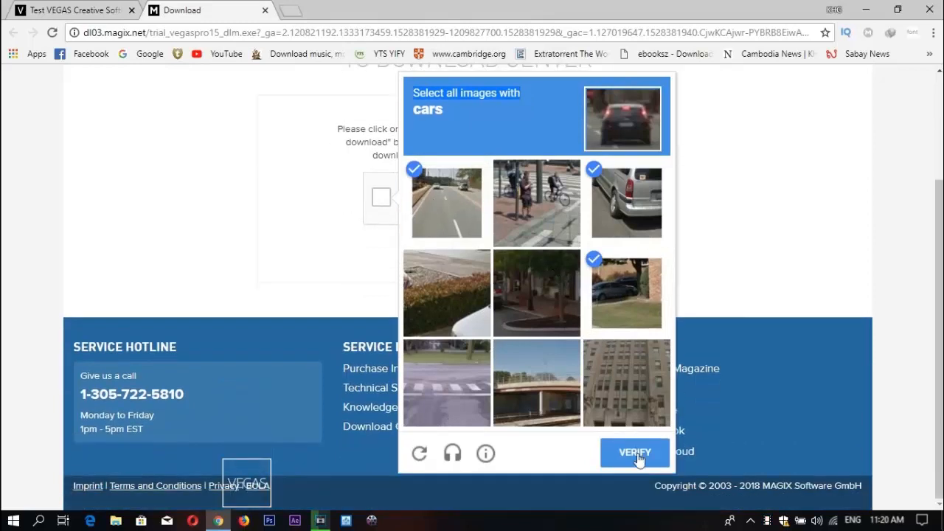
mouse_move(307, 248)
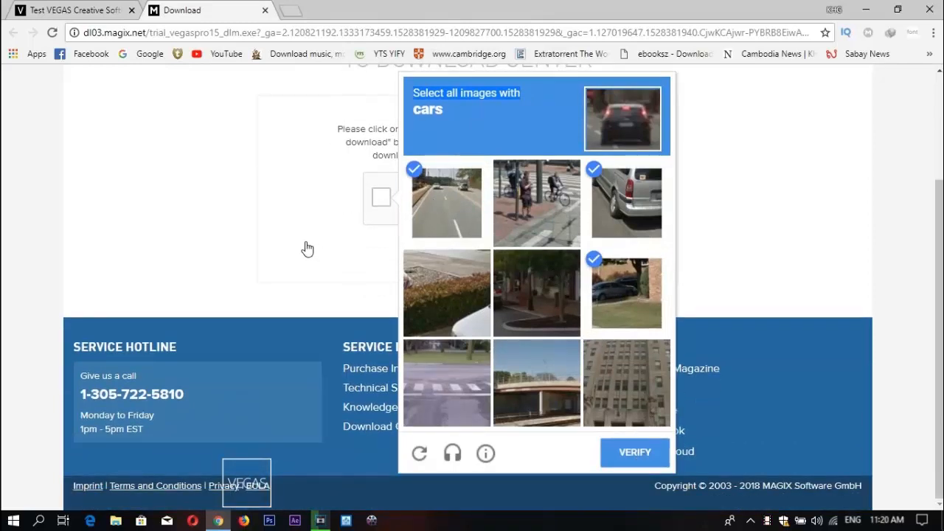
left_click(635, 452)
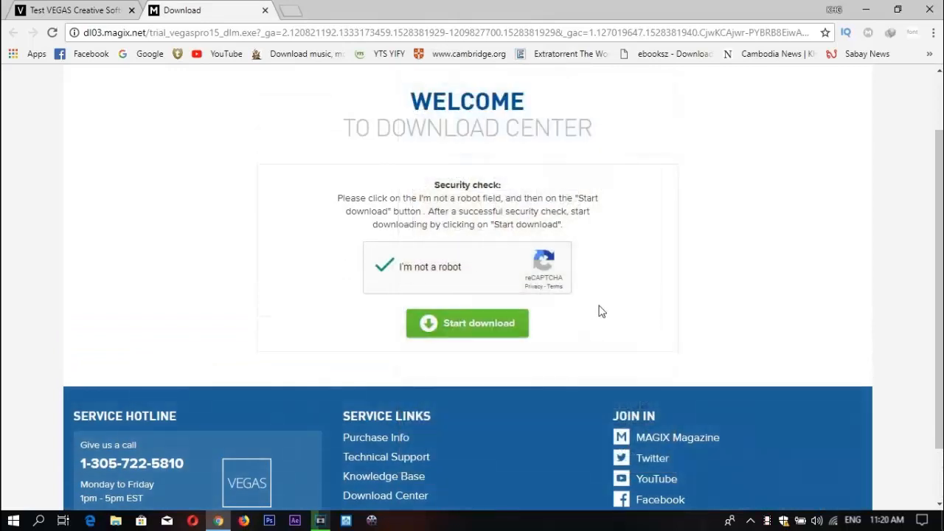
Start the download of the VEGAS Pro 15 trial installer from the MAGIX Download Center
left_click(467, 323)
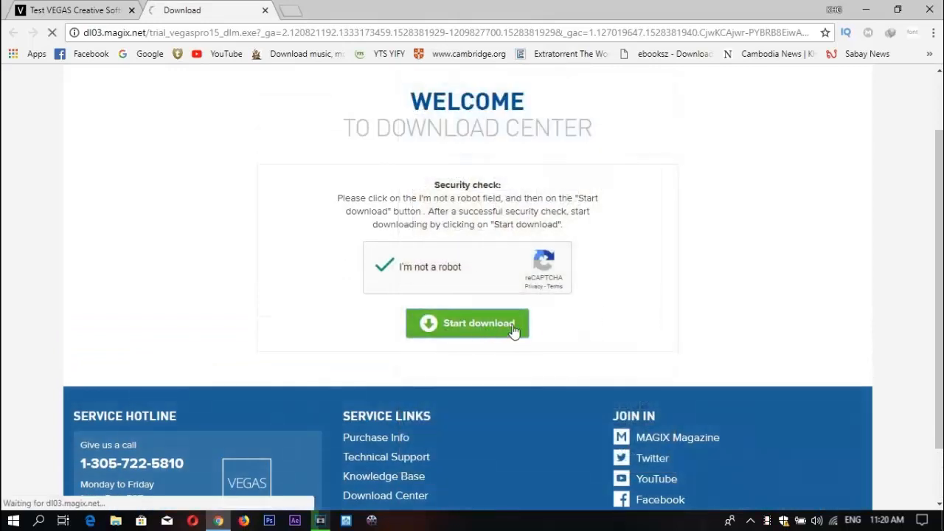
left_click(466, 323)
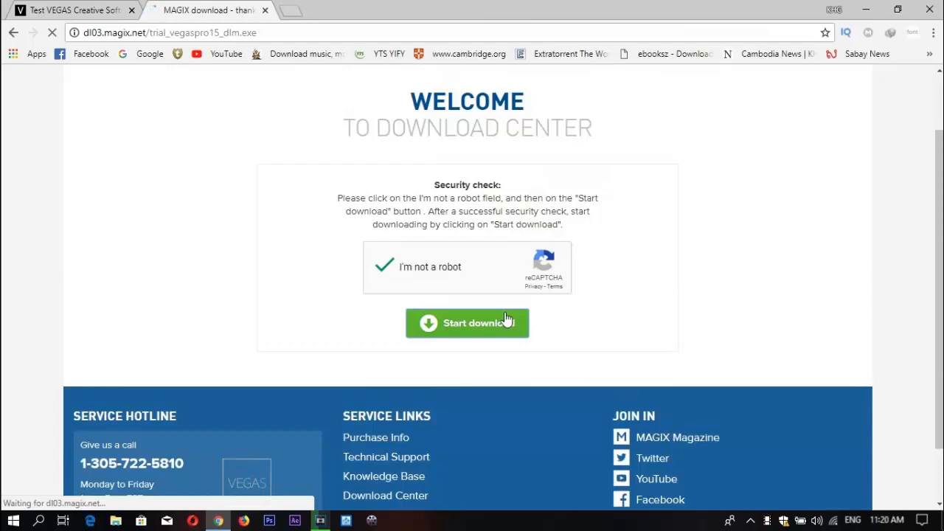
left_click(466, 323)
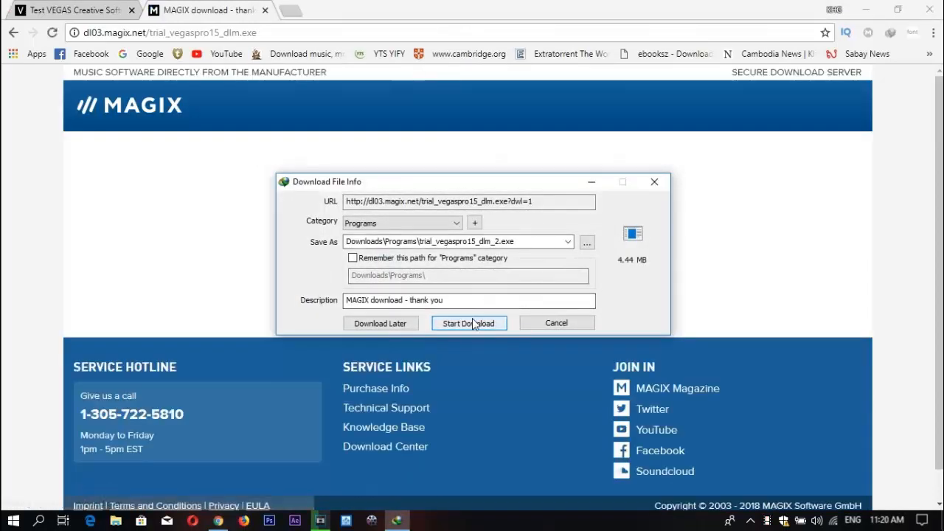
Download the 4.44 MB VEGAS Pro 15 trial installer and run it when complete
left_click(470, 323)
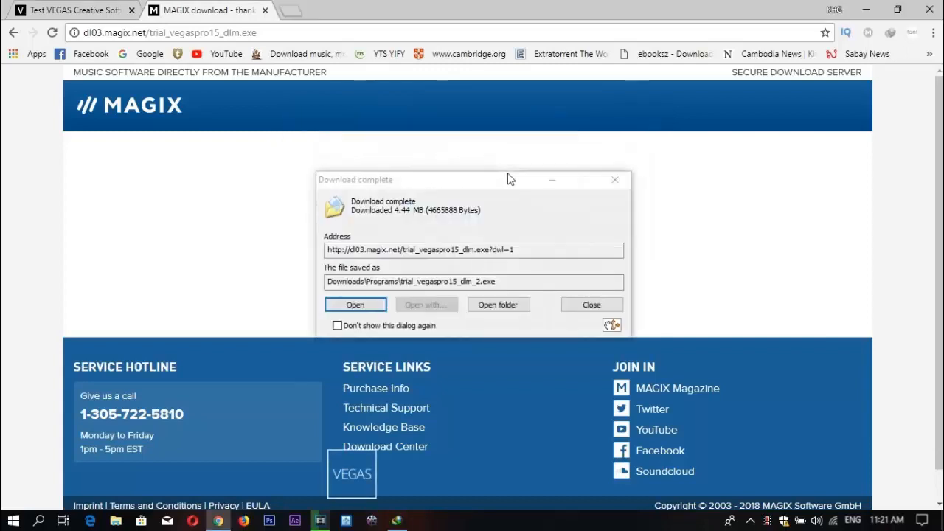
left_click(590, 304)
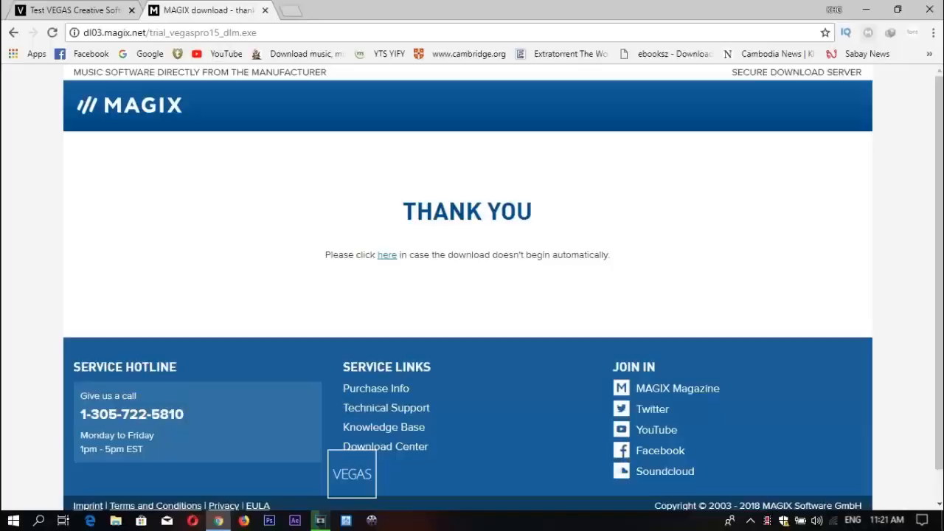
mouse_move(525, 192)
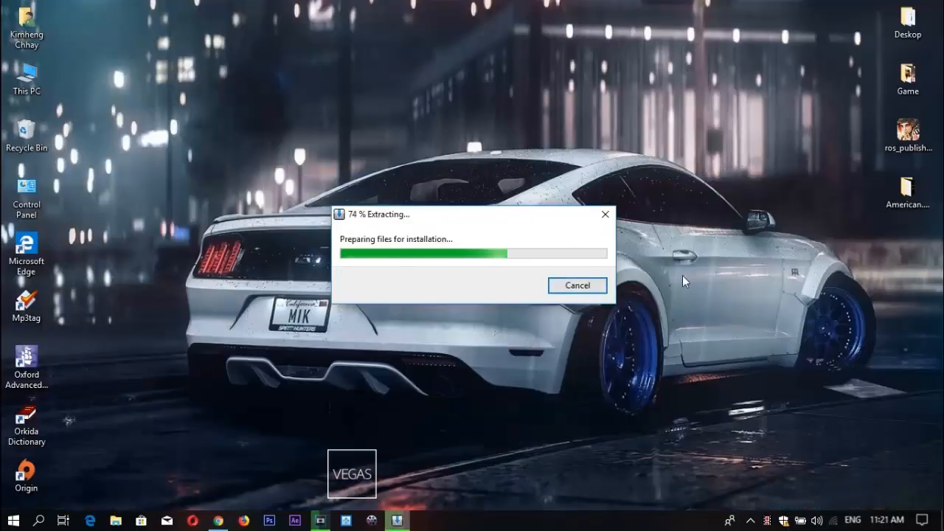
mouse_move(310, 140)
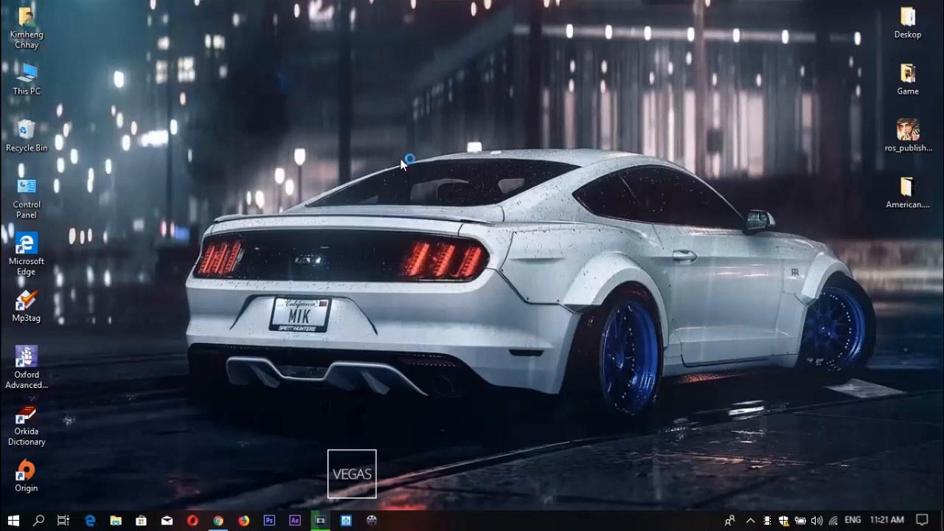
mouse_move(500, 227)
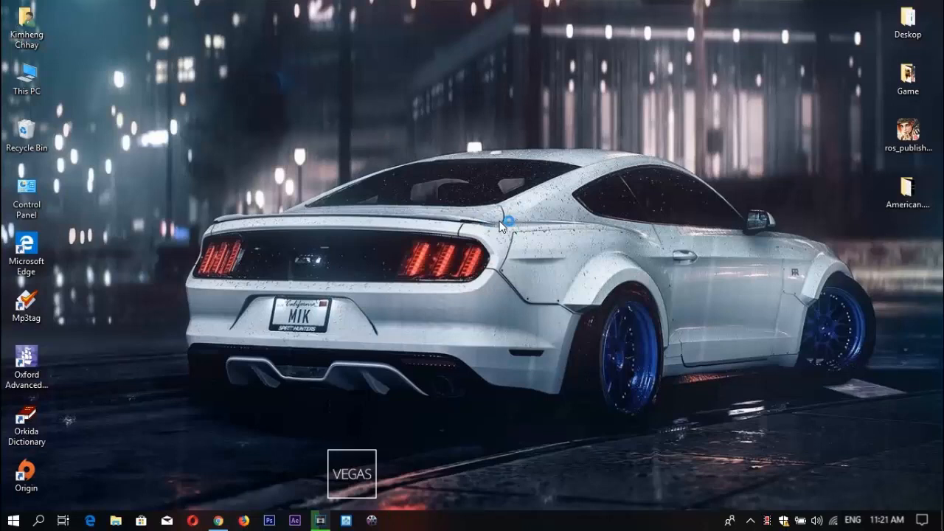
Let the VEGAS Pro setup files extract until the component selection appears
double_click(351, 474)
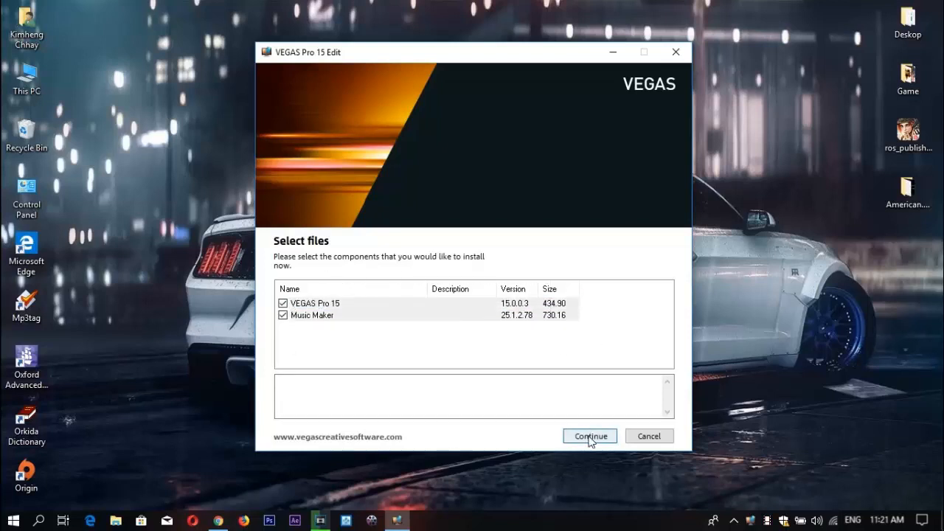
Begin downloading the VEGAS Pro 15 and Music Maker installation components
left_click(590, 437)
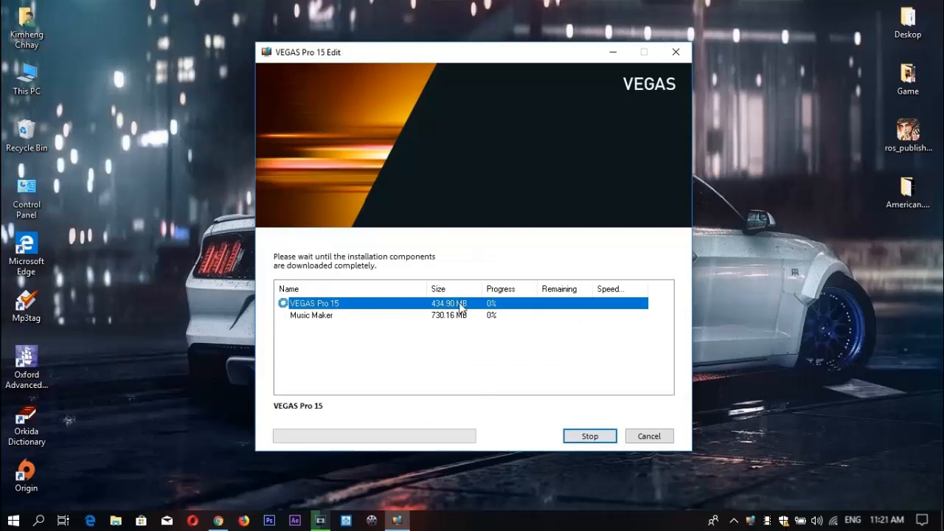
mouse_move(501, 330)
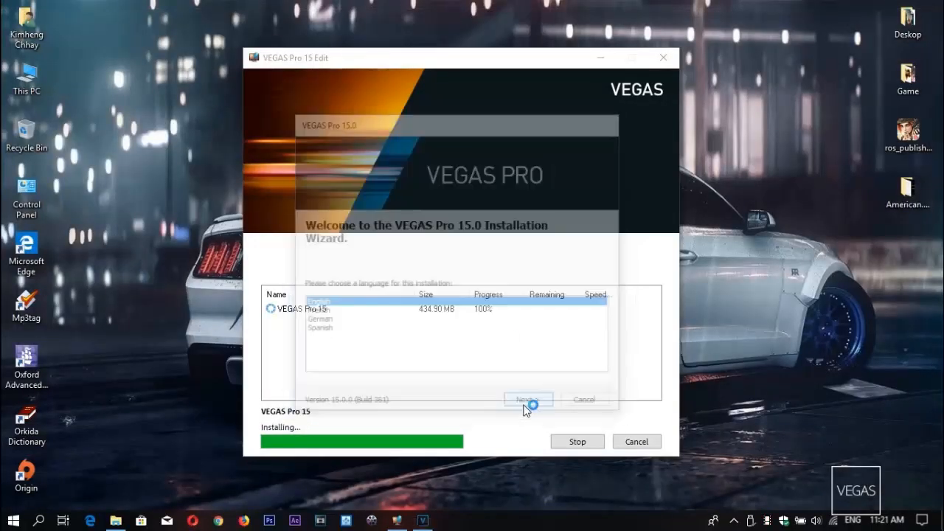
Install VEGAS Pro 15 accepting the EULA with a desktop shortcut, then finish the wizard
left_click(528, 398)
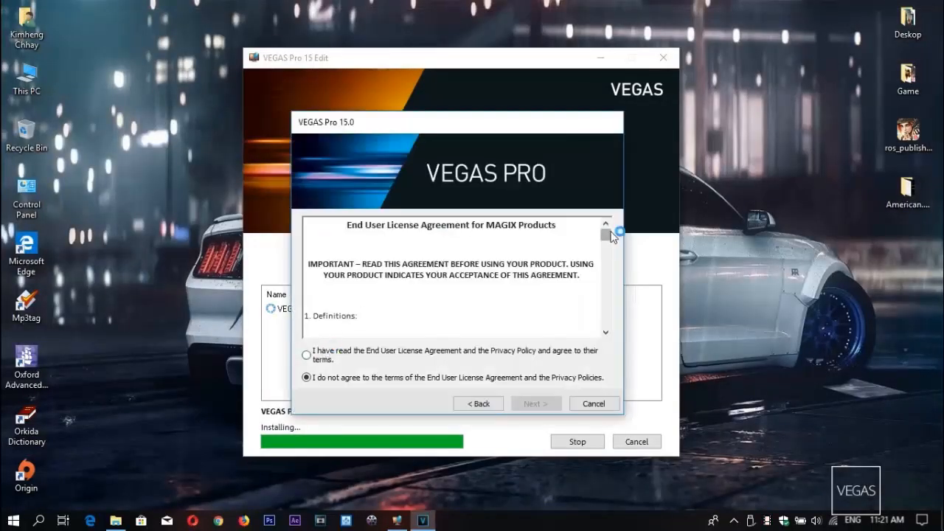
left_click(307, 354)
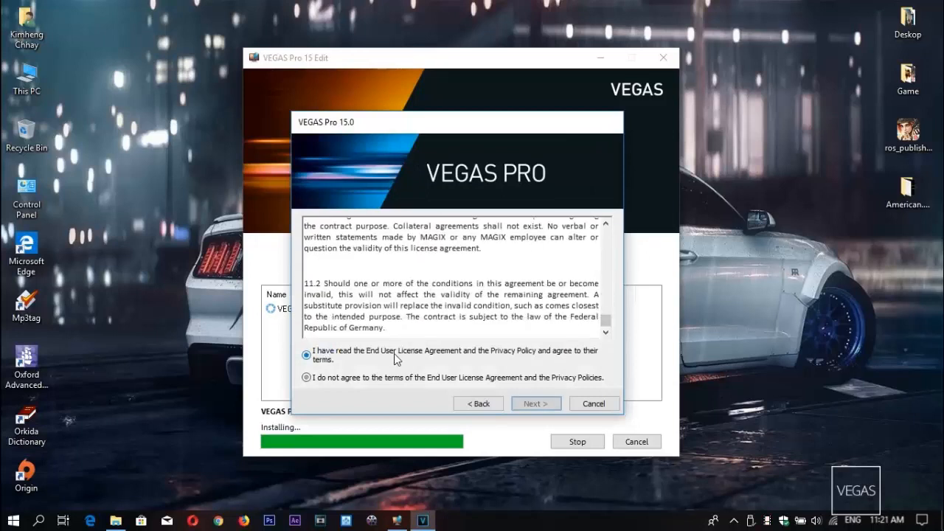
left_click(536, 403)
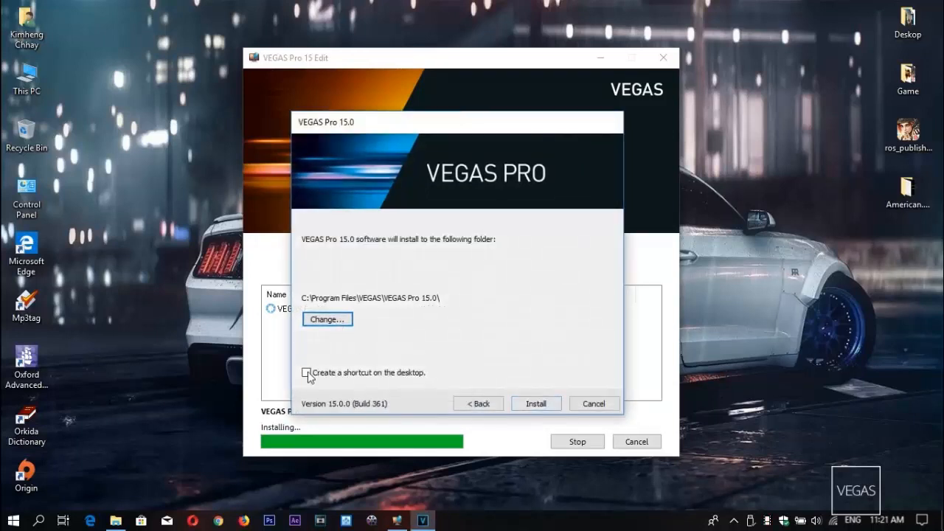
left_click(536, 405)
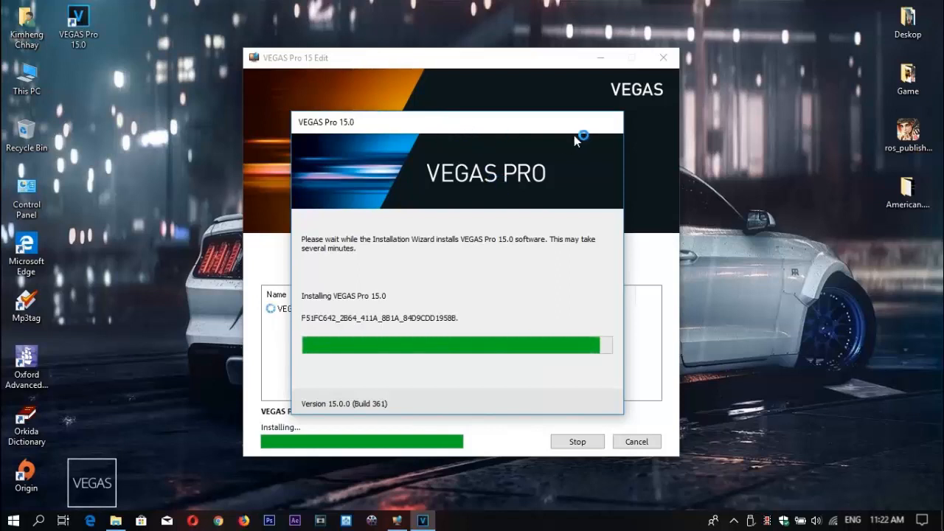
mouse_move(451, 124)
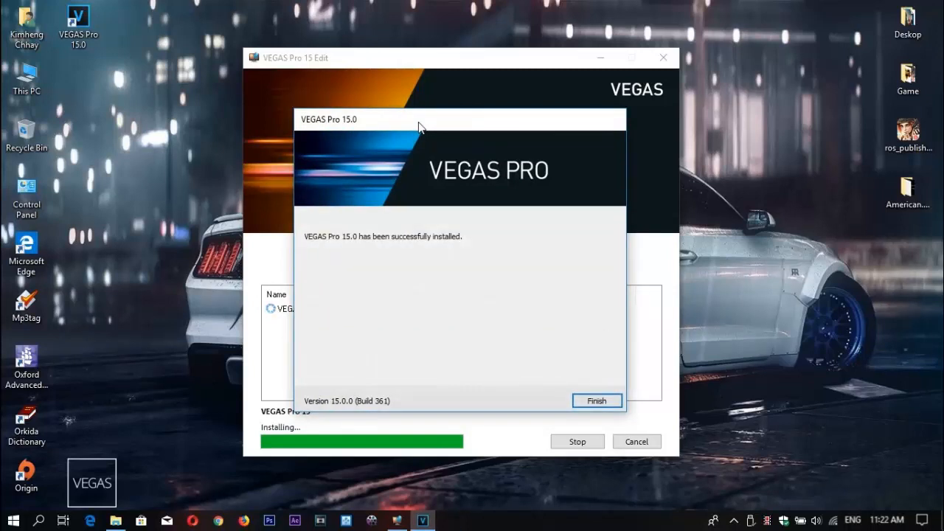
left_click(596, 401)
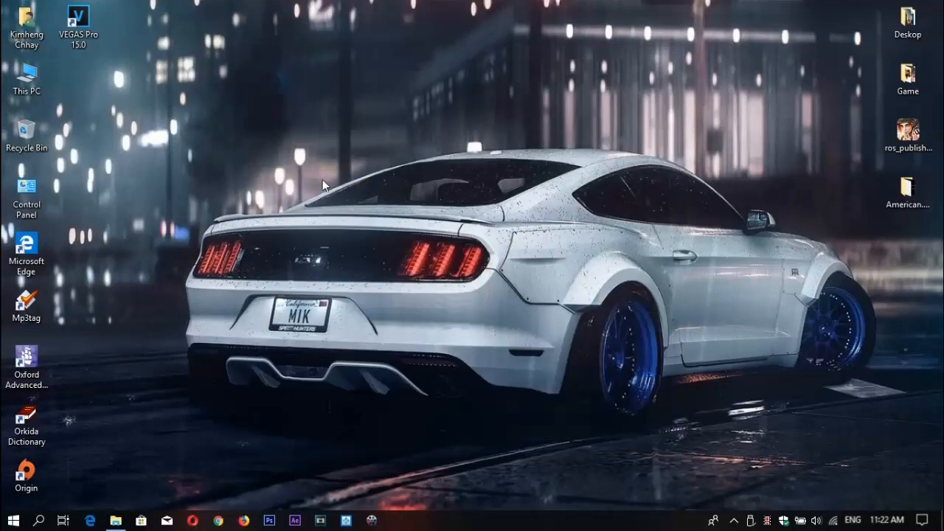
left_click(78, 27)
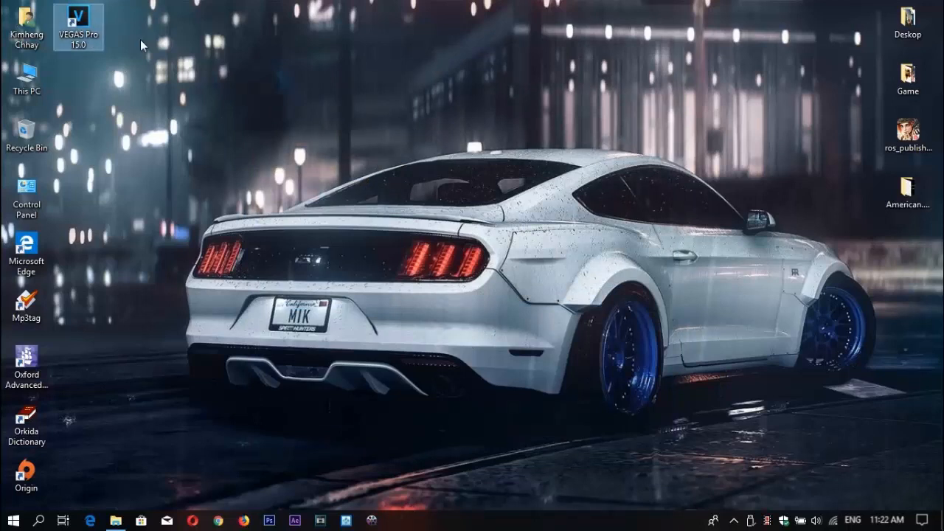
mouse_move(80, 30)
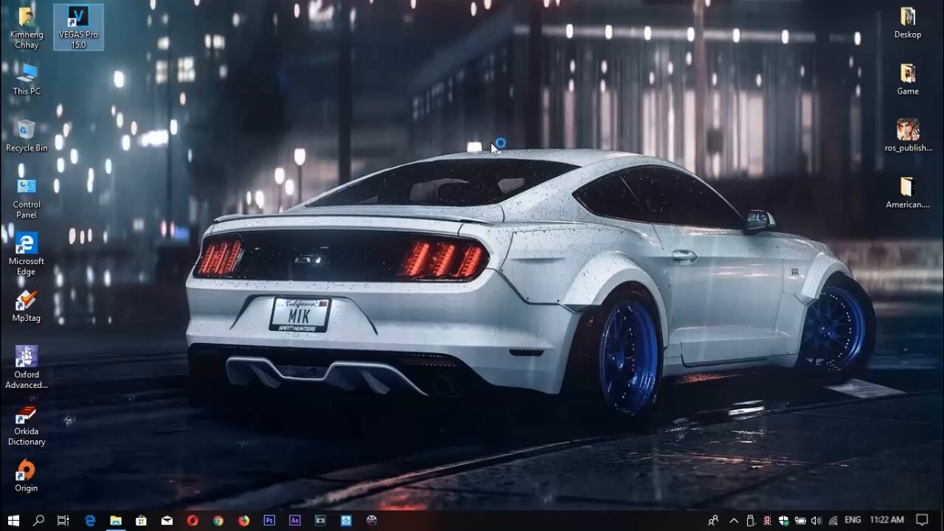
Launch VEGAS Pro 15.0 from the desktop, choose the trial version and register it online
double_click(78, 27)
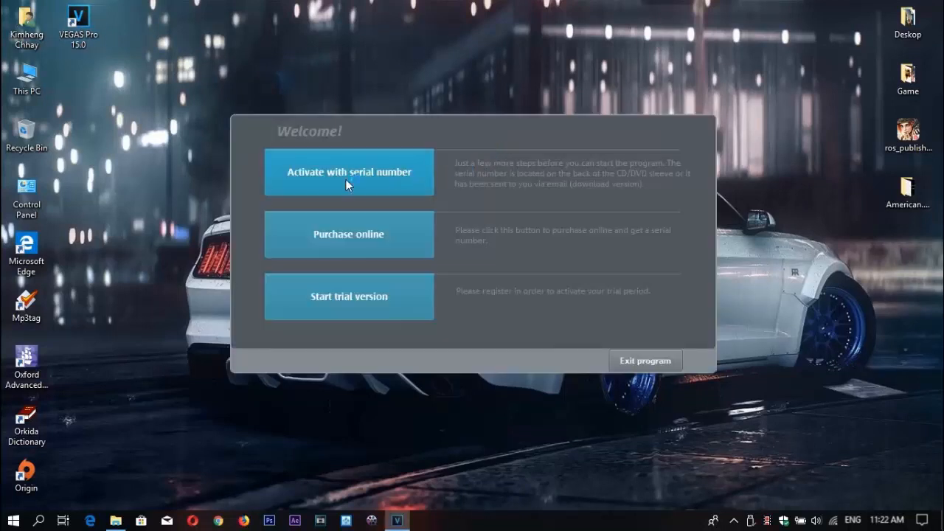
mouse_move(357, 309)
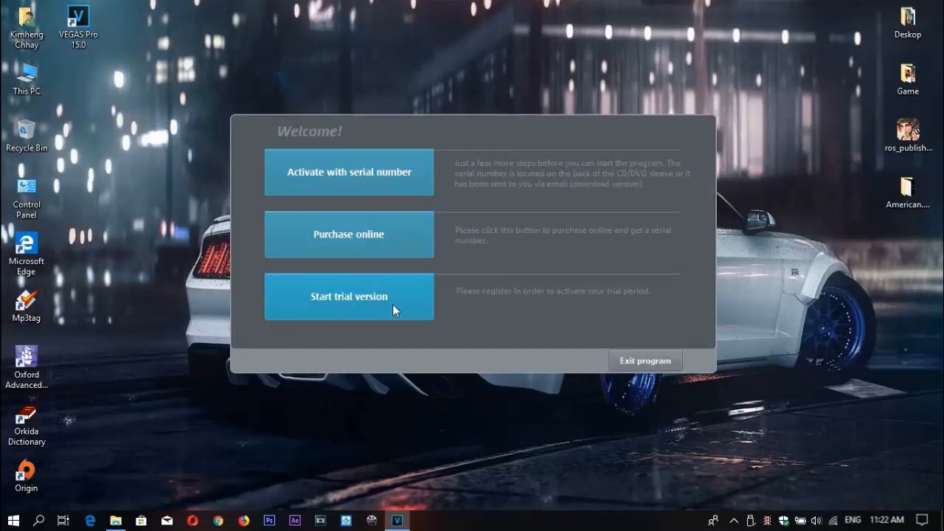
left_click(349, 297)
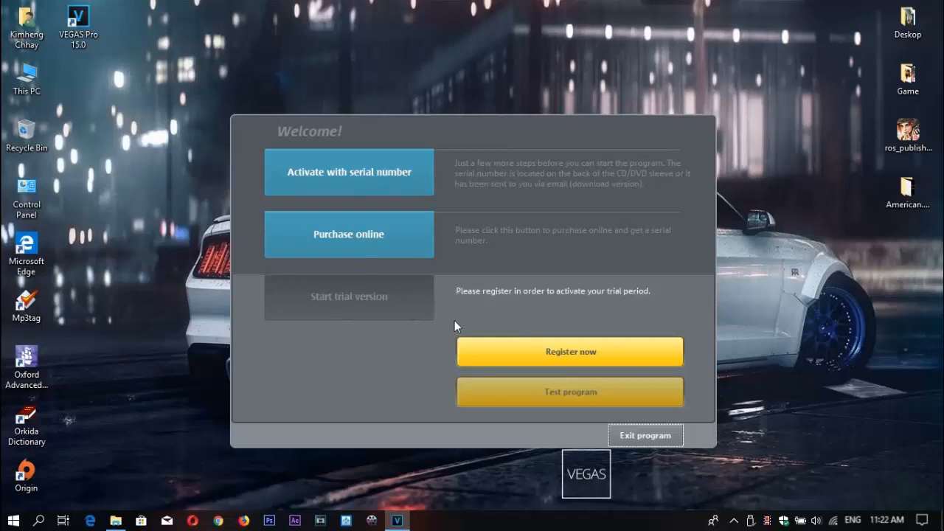
left_click(569, 351)
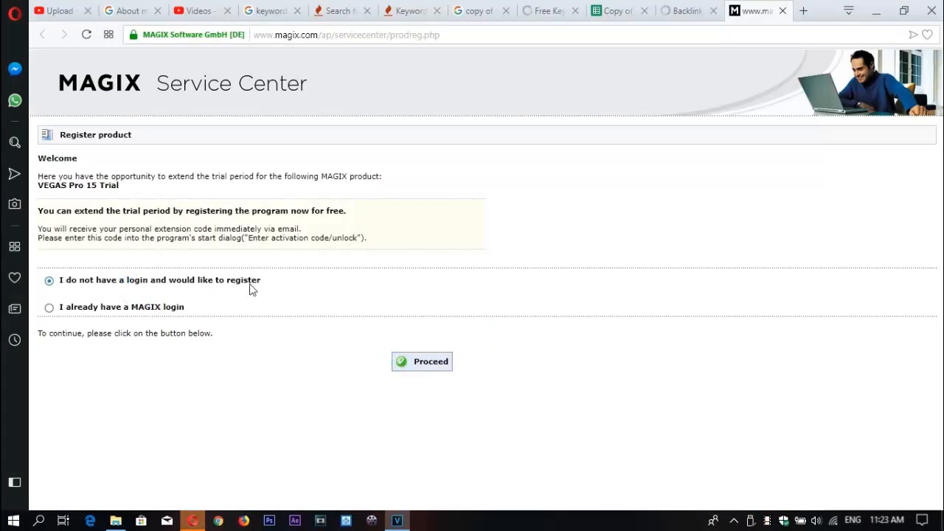
Choose 'I already have a MAGIX login' for the VEGAS Pro 15 Trial registration
left_click(49, 307)
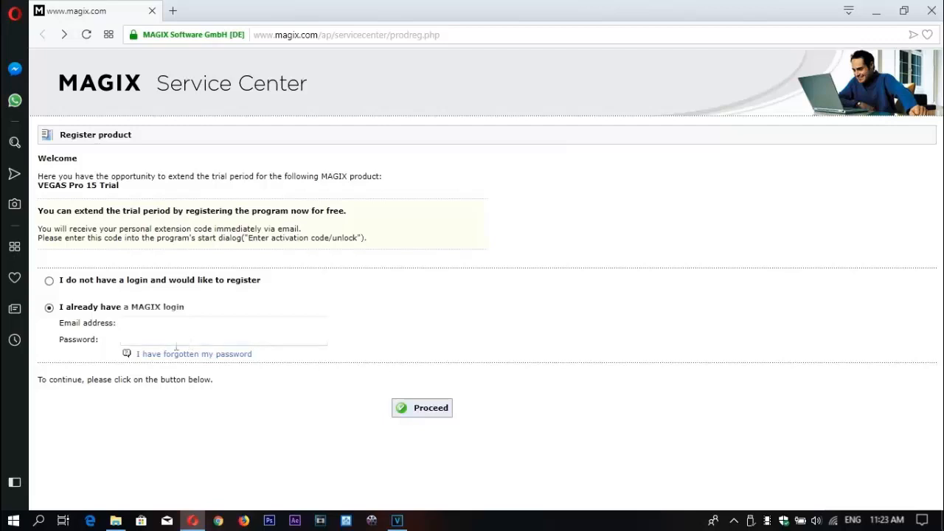
mouse_move(456, 404)
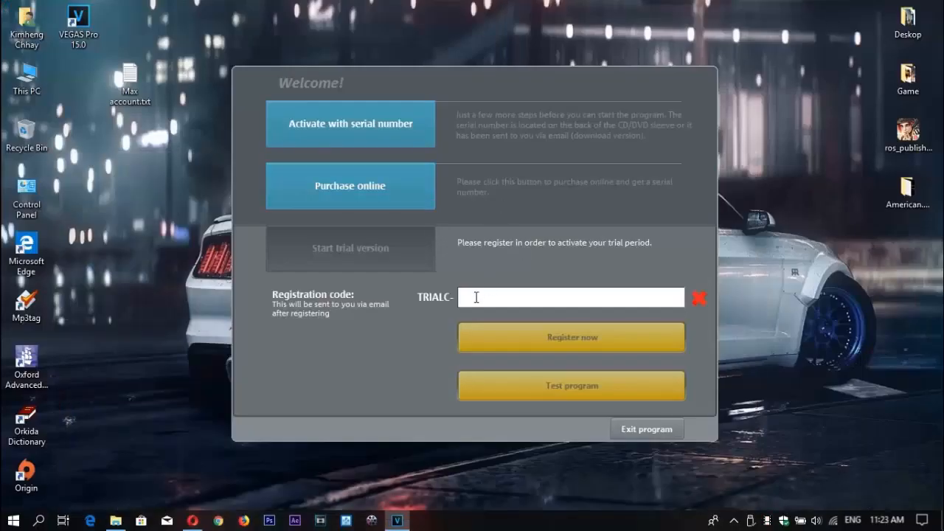
Paste the registration code, register the 30-day trial and launch the program in trial mode
right_click(572, 298)
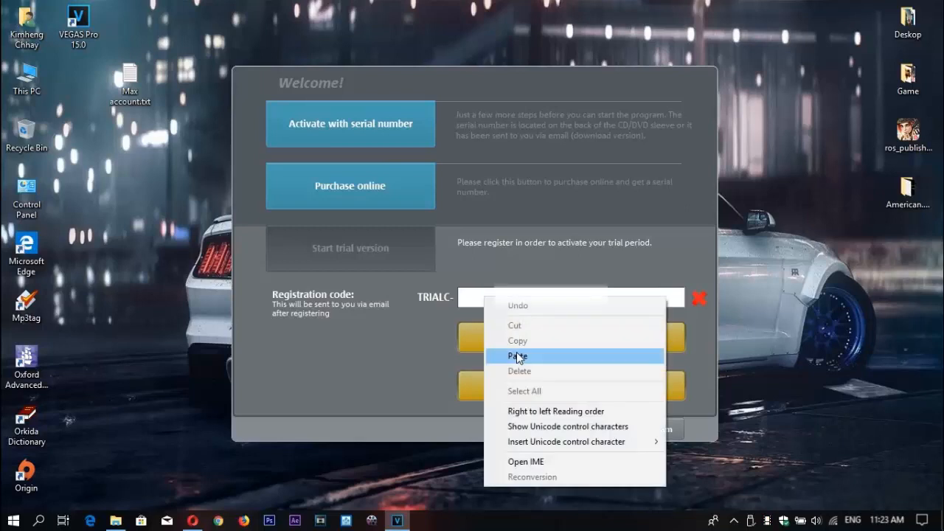
left_click(520, 355)
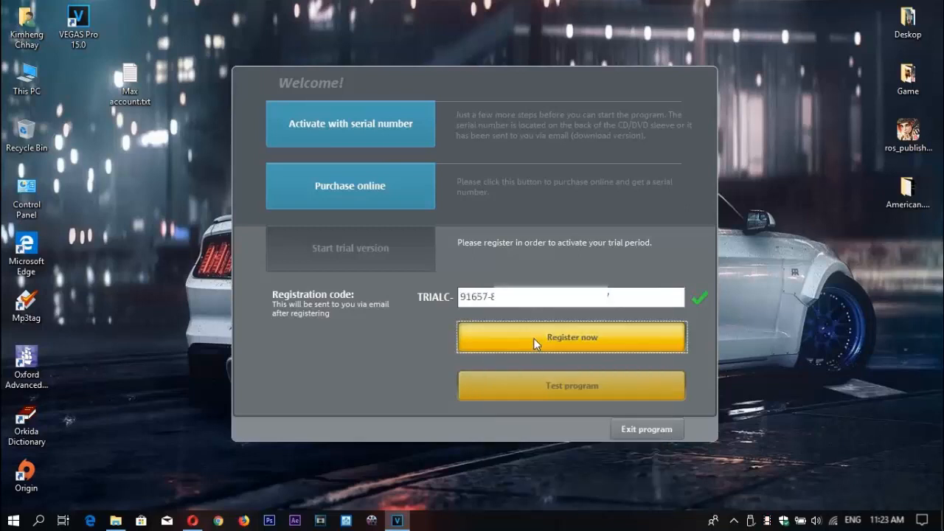
left_click(572, 336)
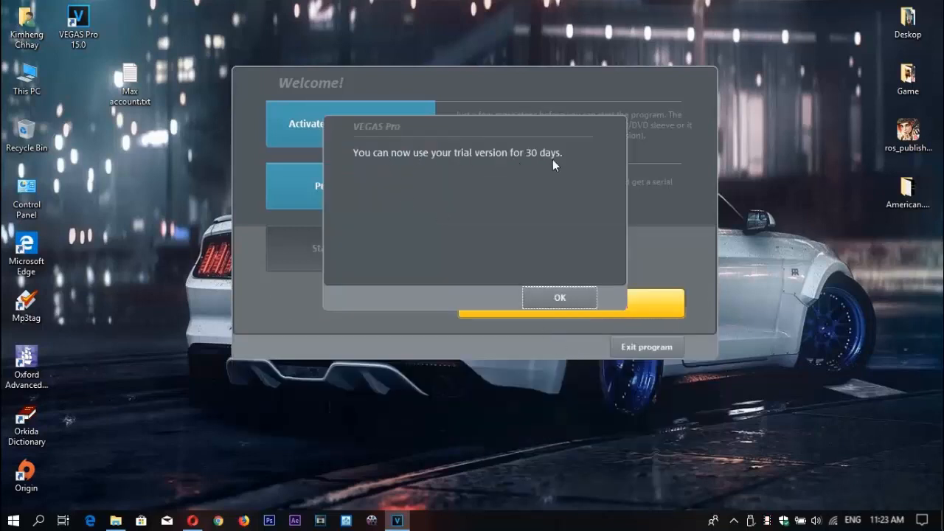
left_click(559, 298)
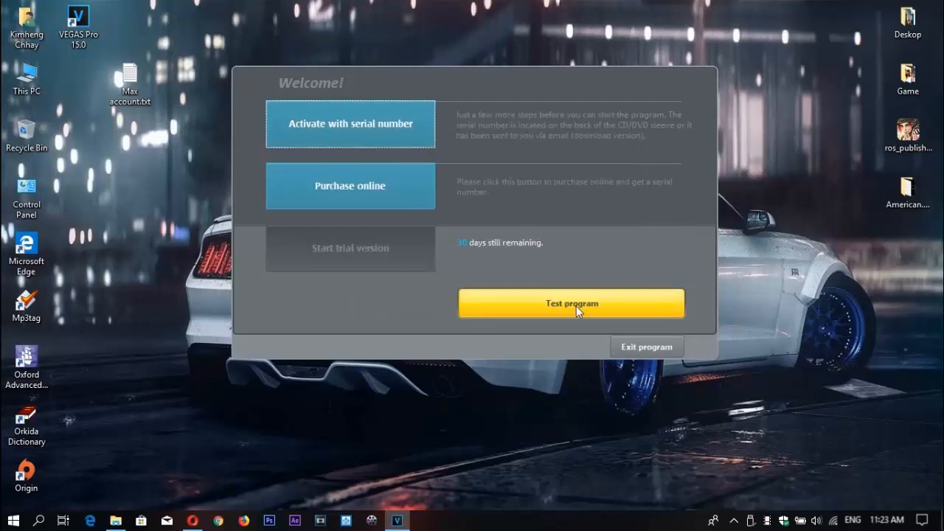
left_click(571, 304)
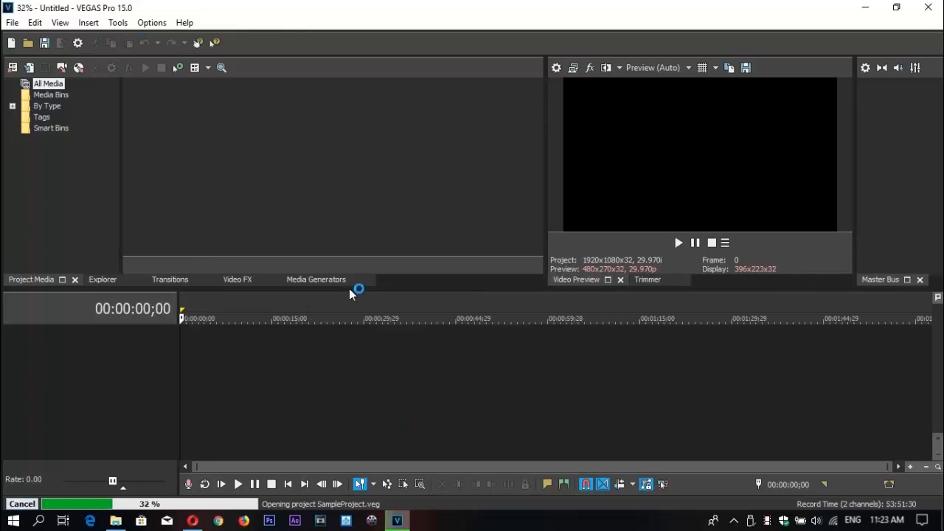
mouse_move(351, 245)
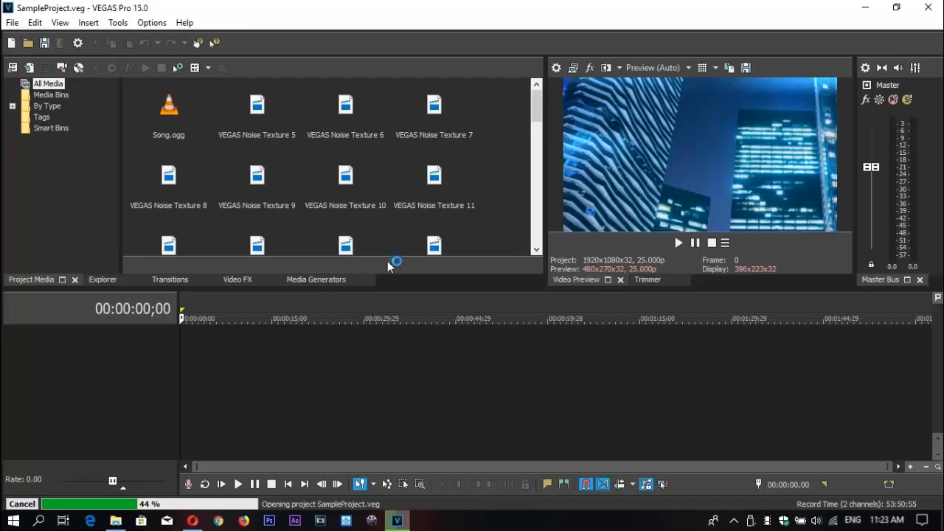
mouse_move(358, 325)
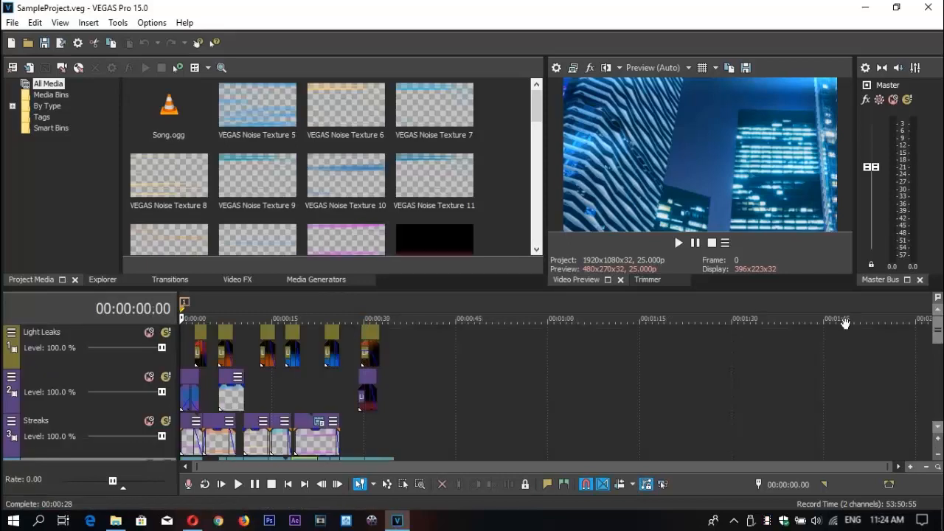
Play the loaded SampleProject.veg from the Video Preview
left_click(238, 484)
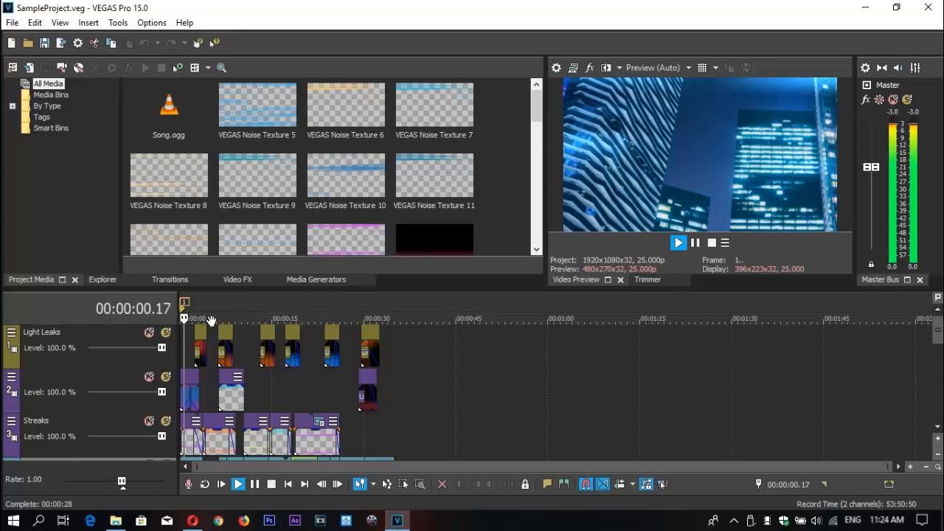